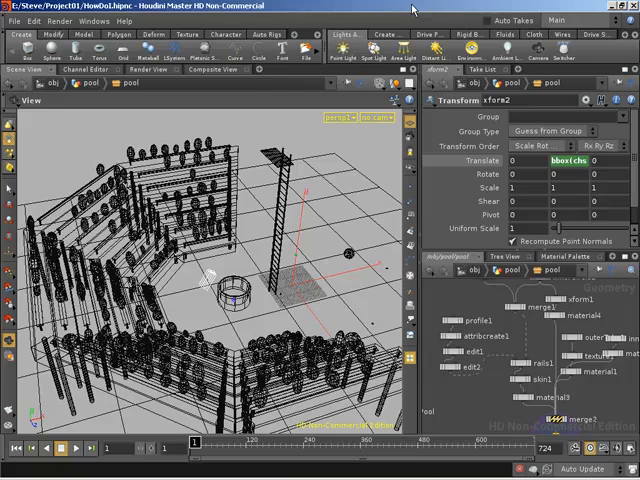
mouse_move(550, 310)
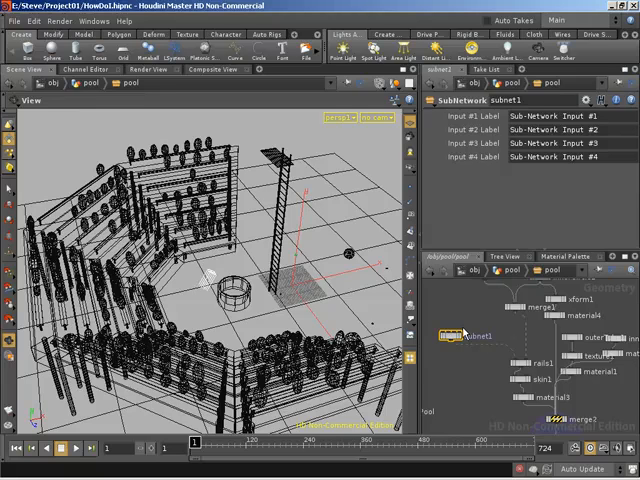
mouse_move(437, 368)
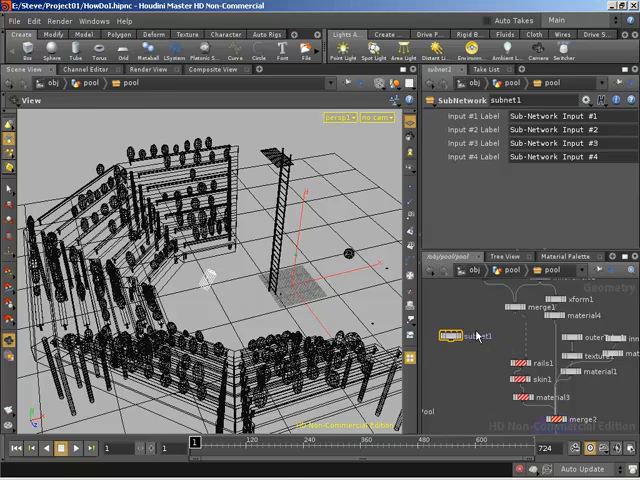
mouse_move(507, 333)
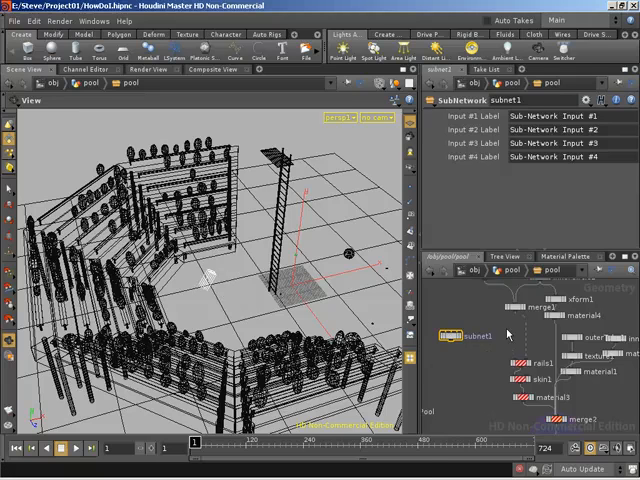
mouse_move(508, 336)
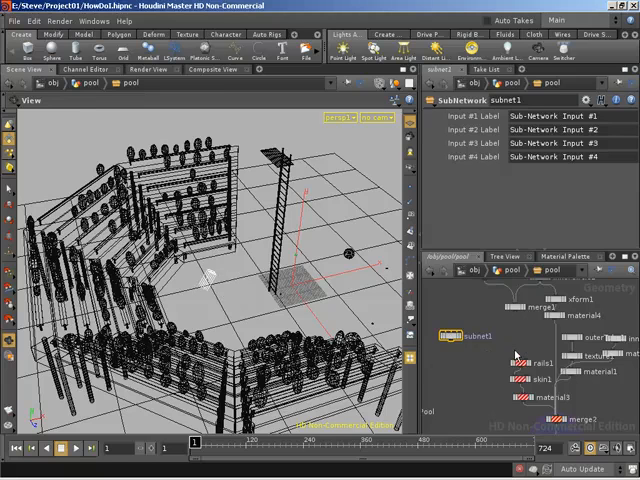
Select the rails1, skin1 and material3 nodes in the pool network
left_click(536, 364)
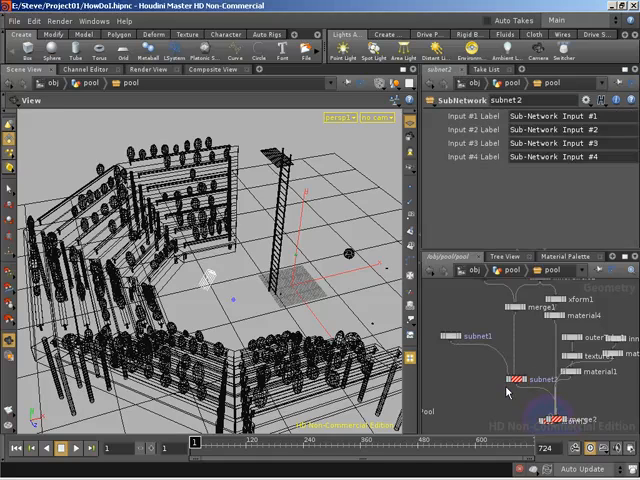
mouse_move(508, 392)
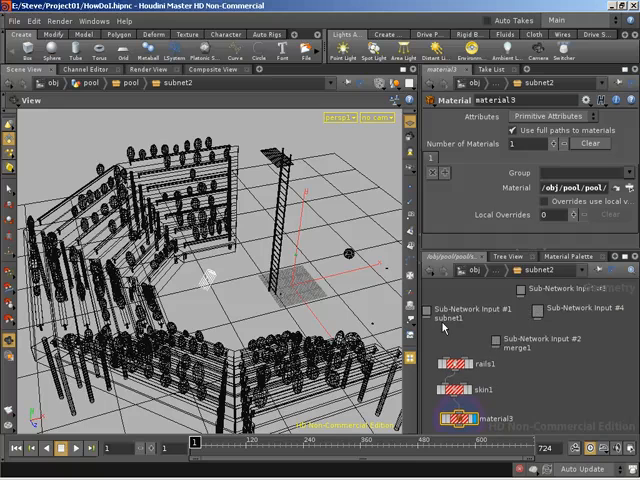
mouse_move(462, 343)
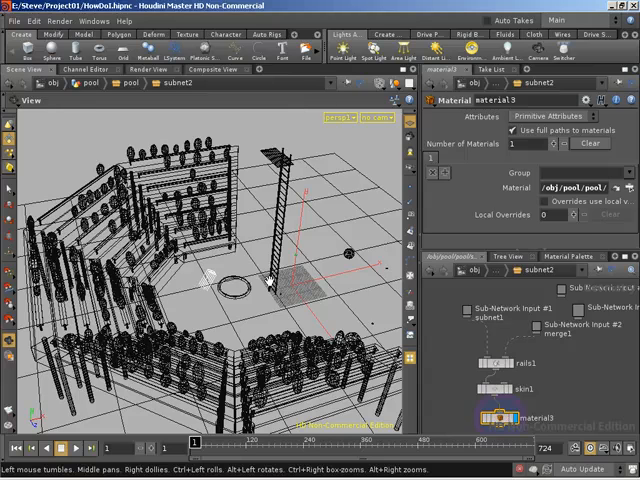
mouse_move(578, 368)
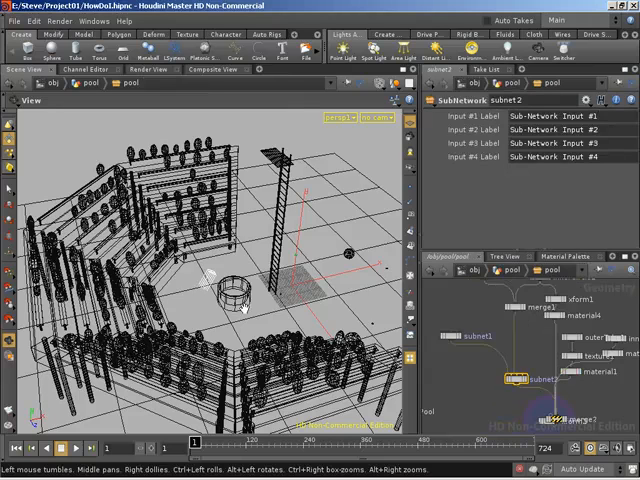
mouse_move(490, 405)
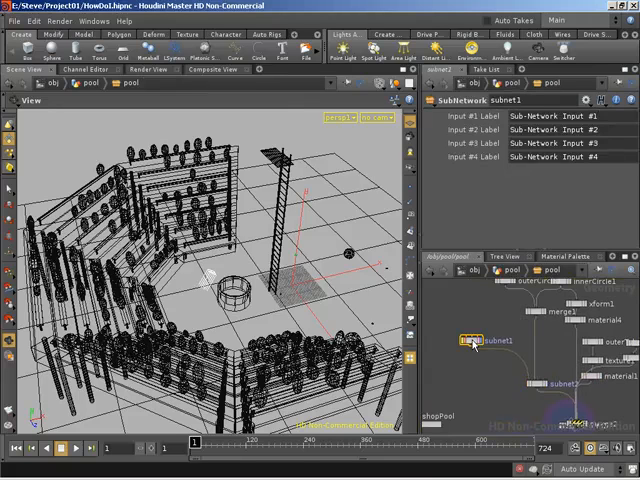
Dive into subnet1 to view profile1, attribcreate1, edit1 and edit2 inside
double_click(499, 341)
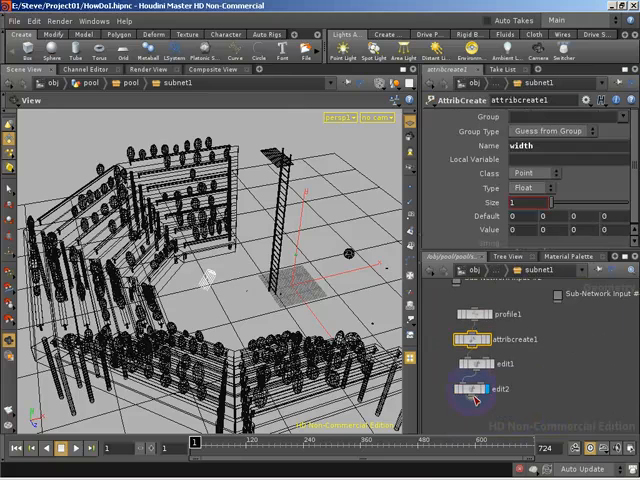
mouse_move(251, 291)
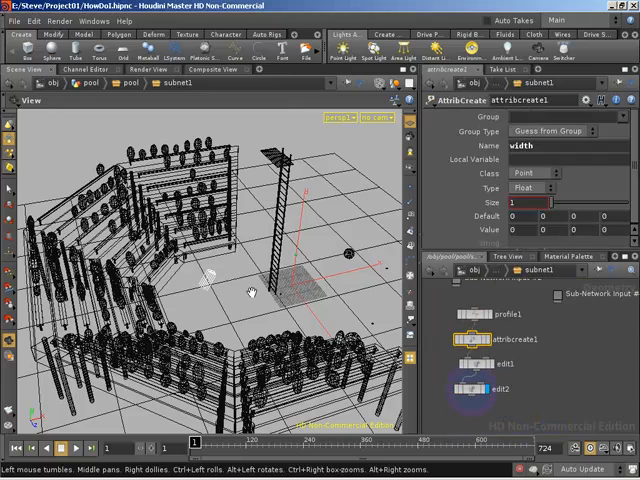